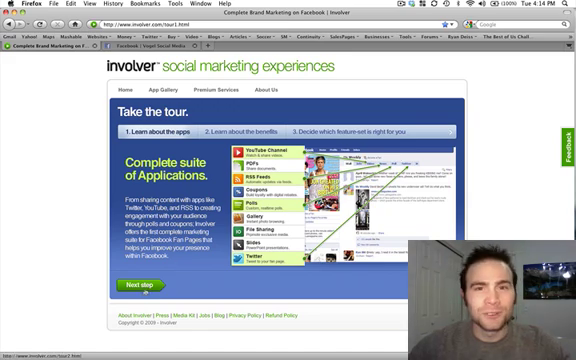
Show Involver's Application Gallery of free Facebook apps (RSS Feed, Twitter, YouTube Channel, Photo Gallery)
left_click(138, 284)
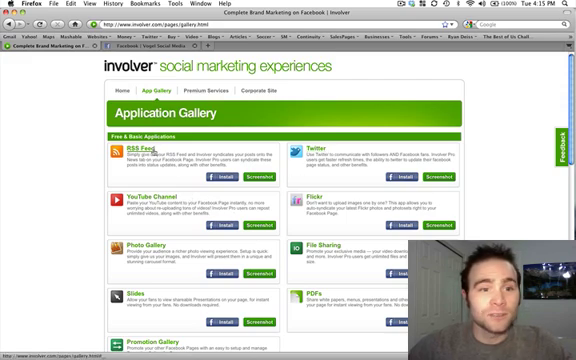
Browse the free applications list to reach the Twitter app's Add to Facebook option
scroll("down", 3)
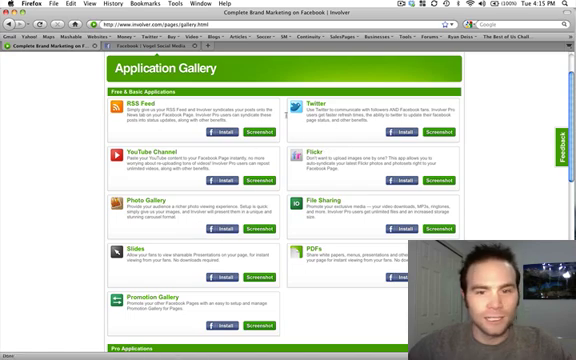
scroll("down", 3)
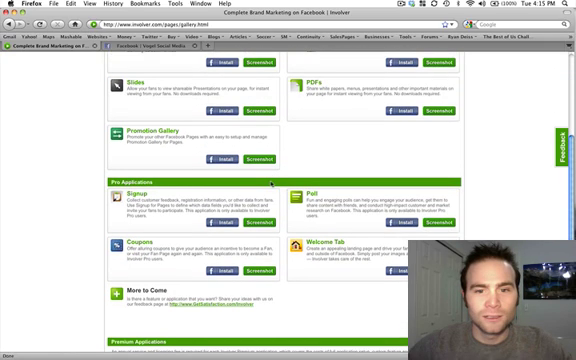
scroll("up", 3)
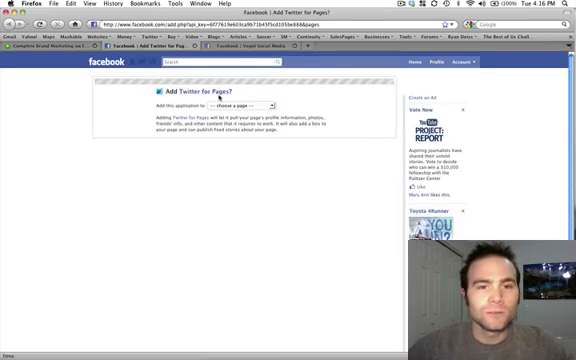
Add Involver's Twitter for Pages to the fan page, giving it a Twitter tab
left_click(236, 104)
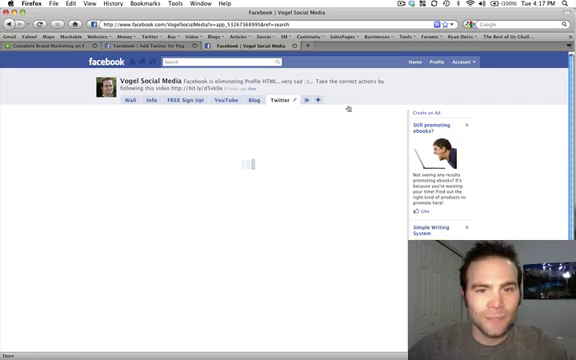
Show the fan page's YouTube tab with the channel's featured video and thumbnails
left_click(268, 100)
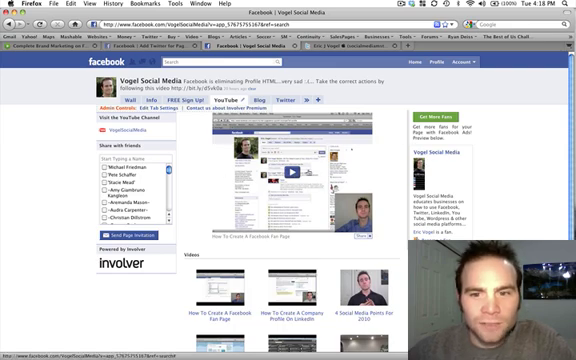
Browse the YouTube videos, then show the Social Media sign-up tab offering the free report
scroll("down", 3)
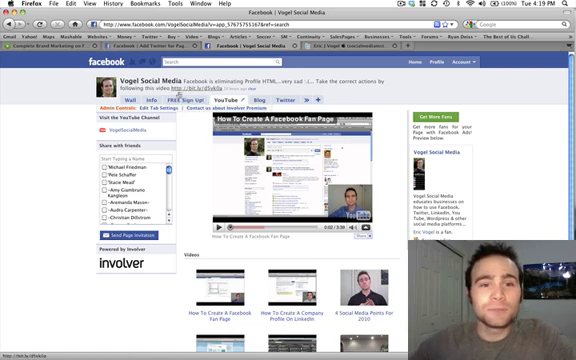
left_click(156, 100)
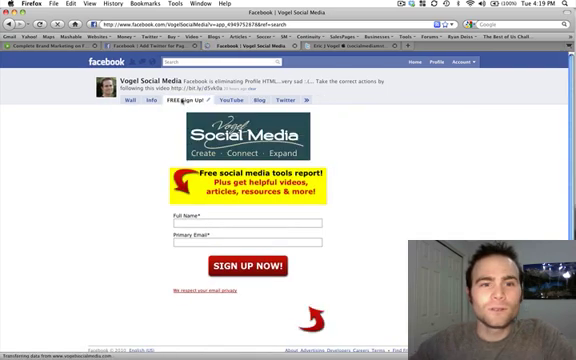